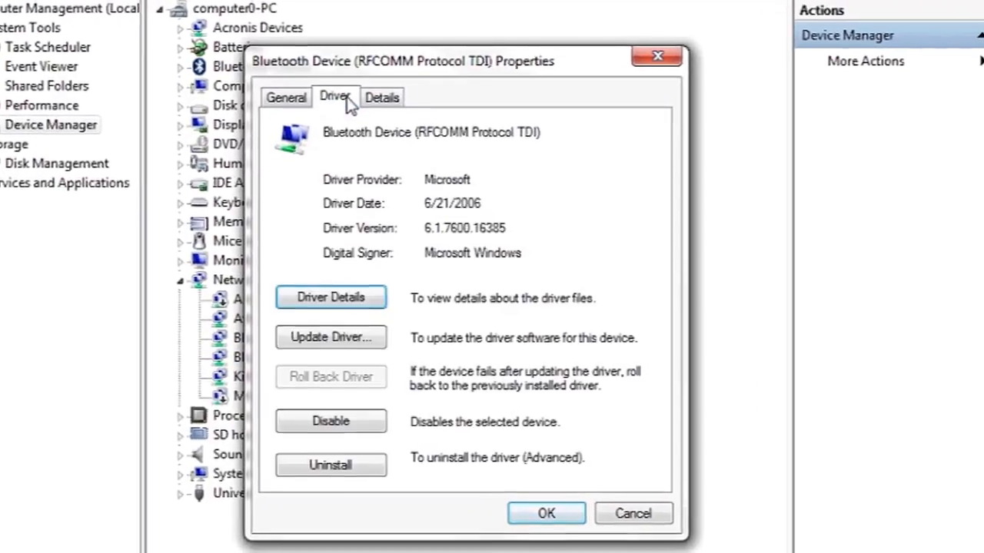
# Step: Show the Driver details (provider, date, version, signer) for Bluetooth Device (RFCOMM Protocol TDI)
pyautogui.click(14, 538)
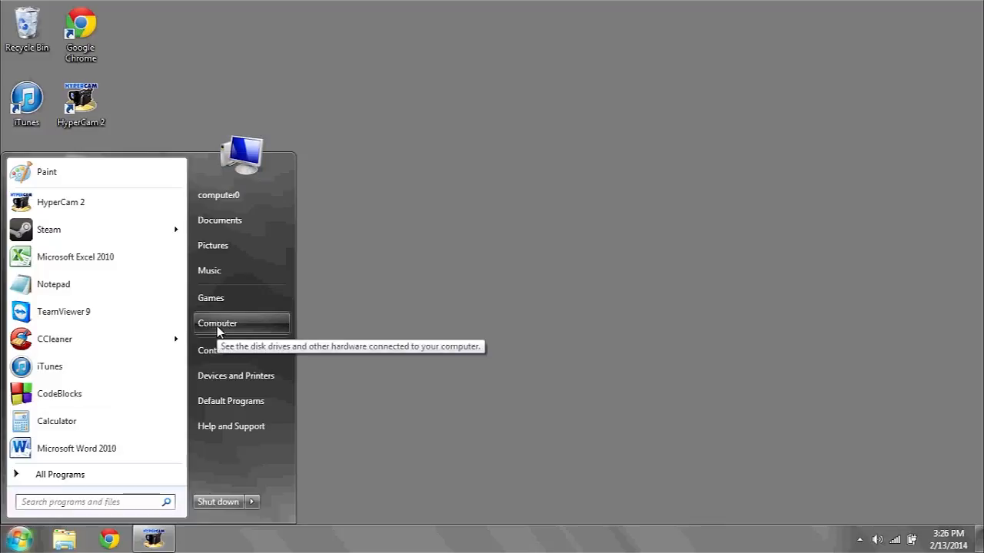
# Step: Bring up the Computer context menu in the Start menu to reach Manage
pyautogui.rightClick(218, 322)
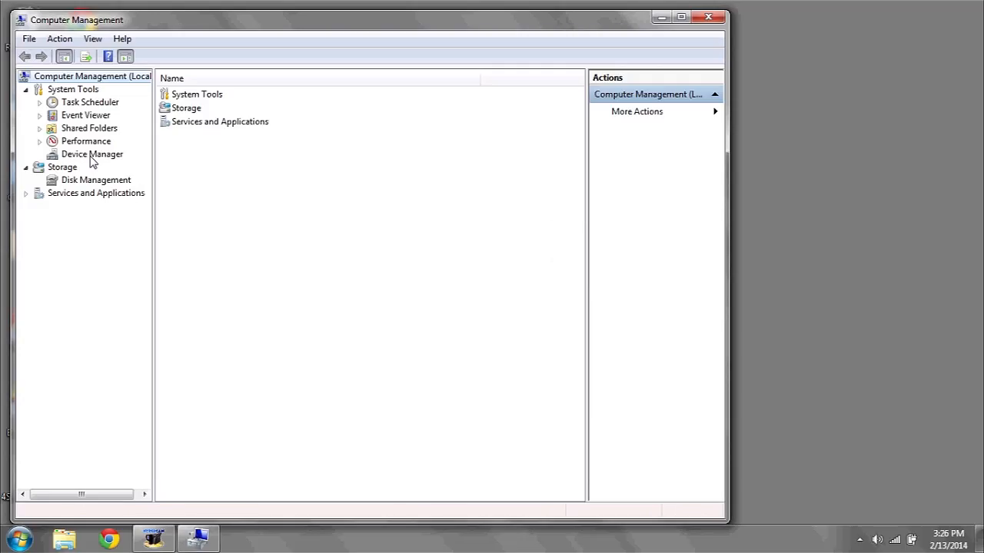
# Step: Select Device Manager under System Tools to list the PC's hardware
pyautogui.click(92, 154)
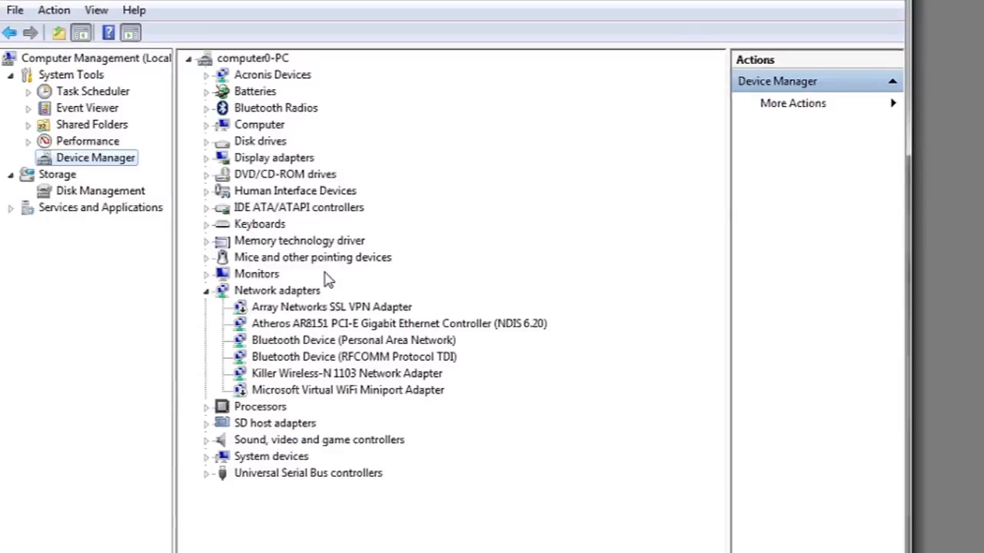
# Step: Bring up the context menu for Bluetooth Device (RFCOMM Protocol TDI) to reach its driver file details
pyautogui.rightClick(354, 357)
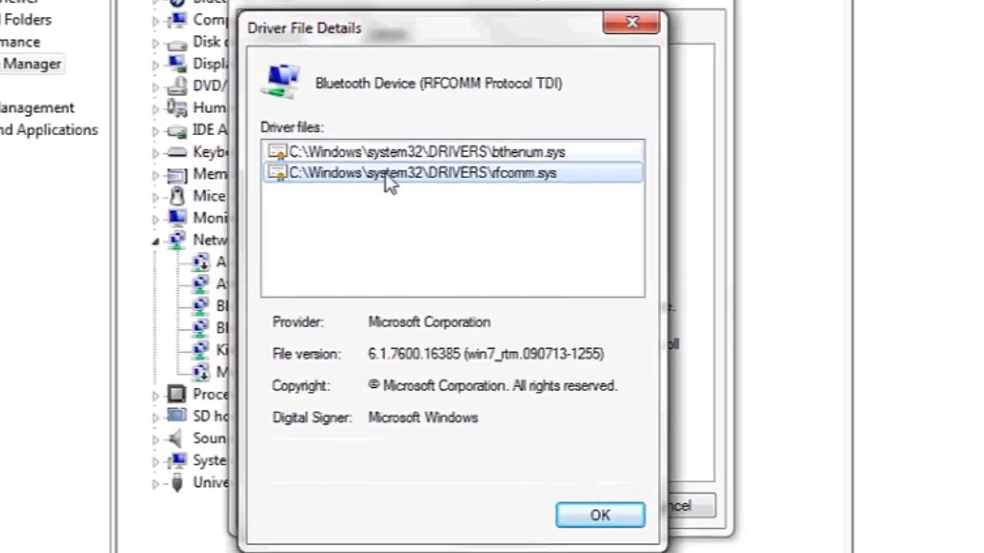
pyautogui.moveTo(415, 234)
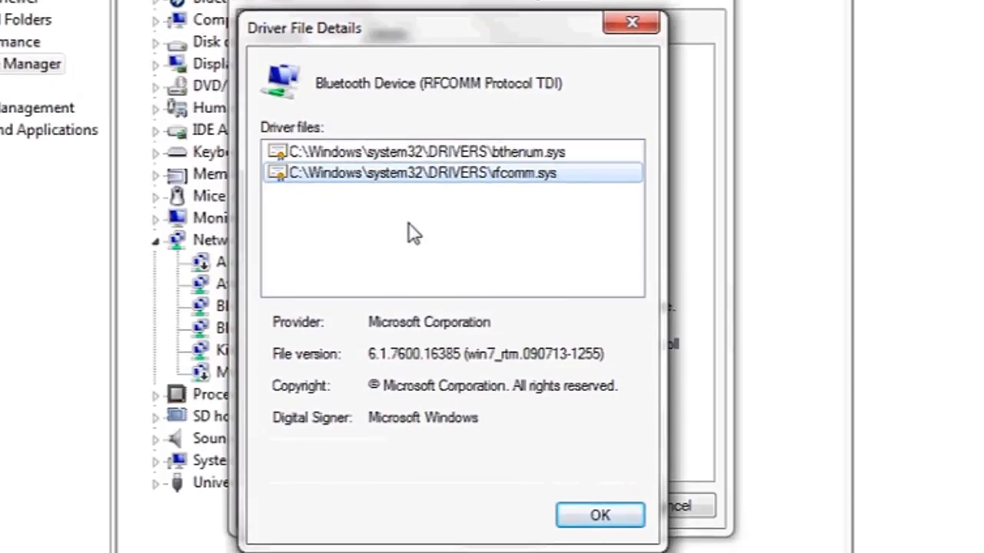